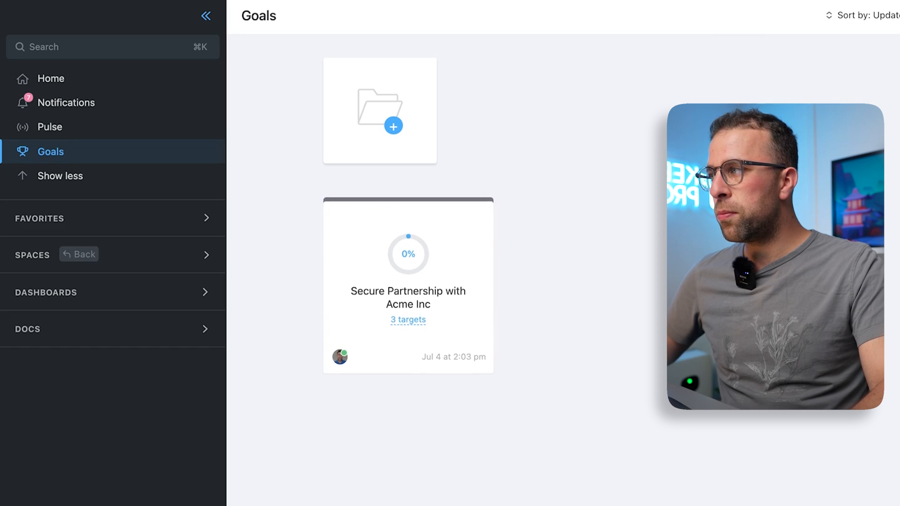
Collapse the sidebar and open the Secure Partnership with Acme Inc goal.
{"action": "left_click", "coordinate": [205, 16]}
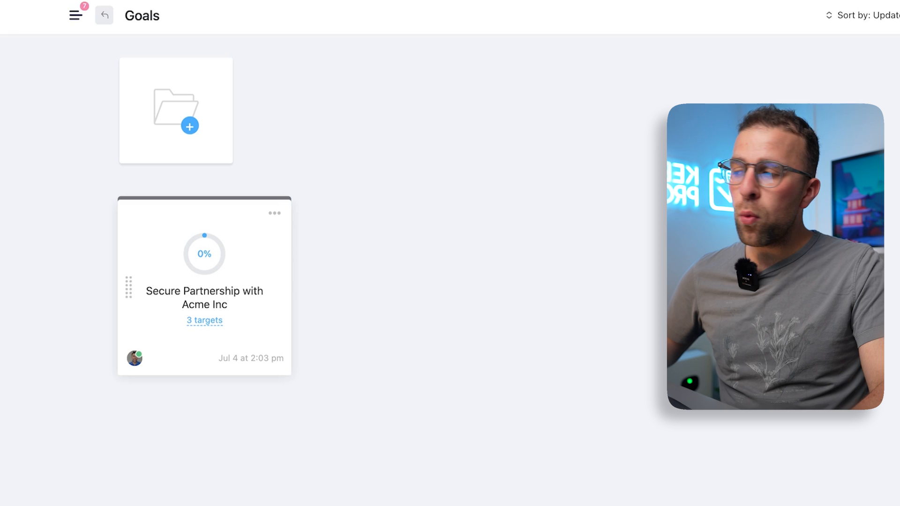
{"action": "left_click", "coordinate": [204, 297]}
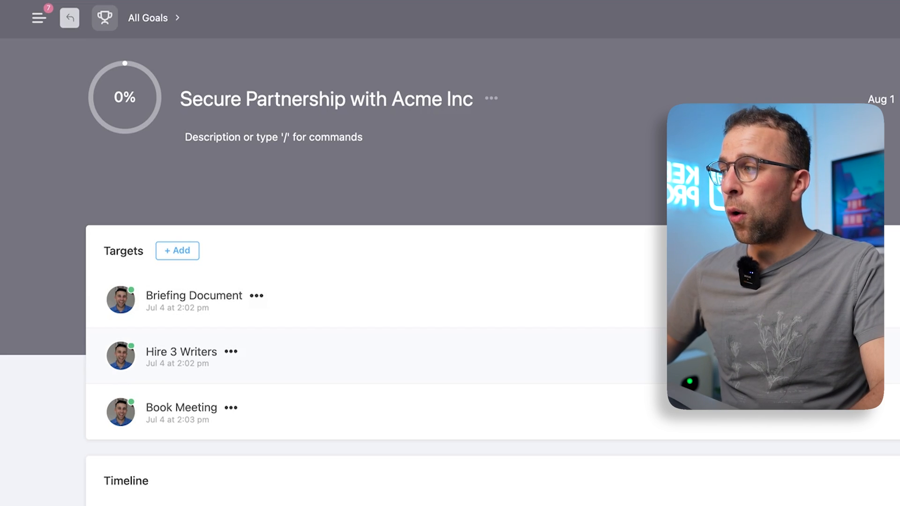
Start a new target on the Acme Inc goal via + Add next to Targets.
{"action": "left_click", "coordinate": [257, 296]}
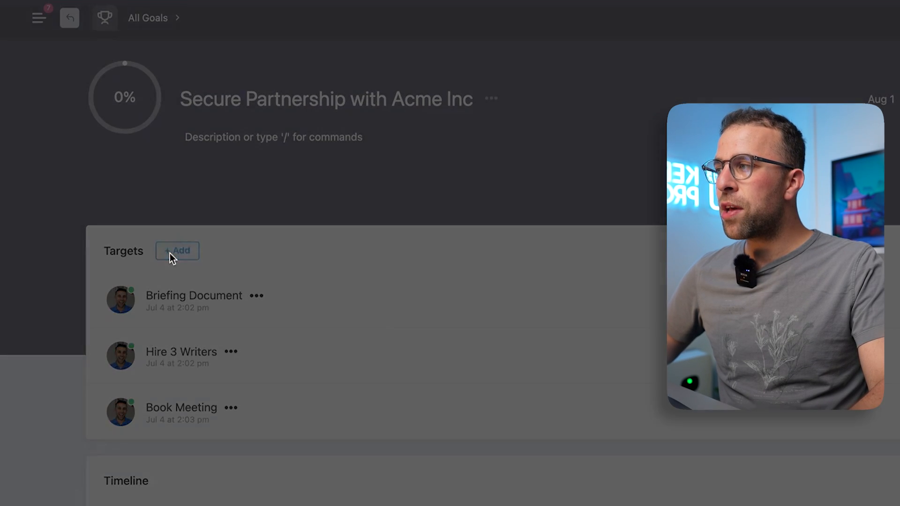
{"action": "left_click", "coordinate": [177, 252]}
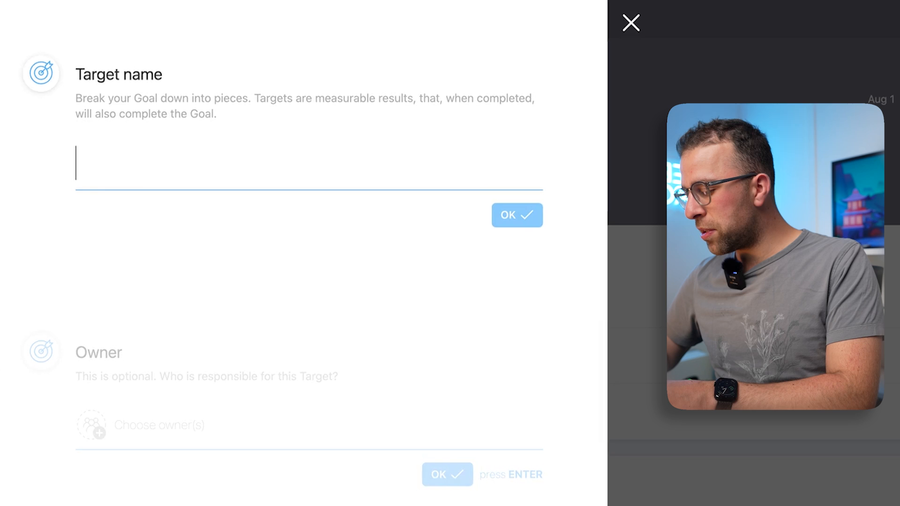
Name the new target 'Edit Video' and move down to the Type of Target section.
{"action": "type", "text": "Edit Vid"}
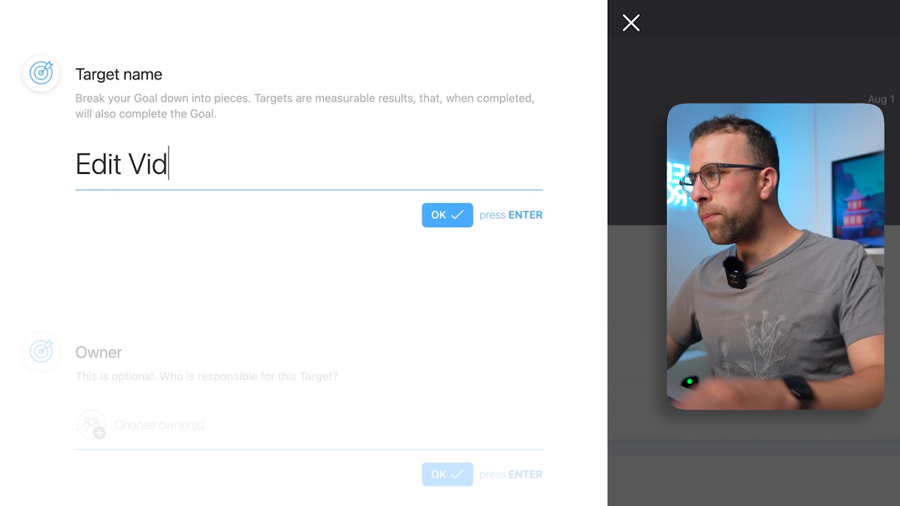
{"action": "type", "text": "eo"}
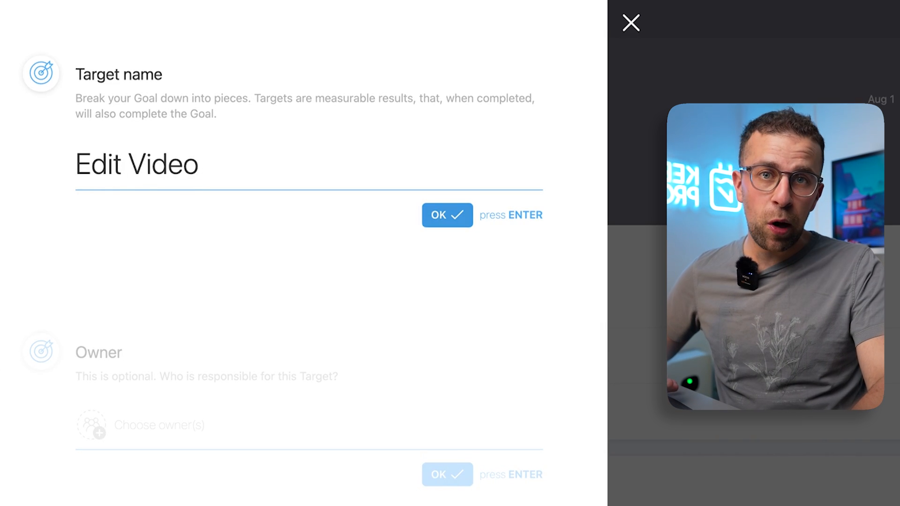
{"action": "scroll", "scroll_direction": "down", "scroll_amount": 3}
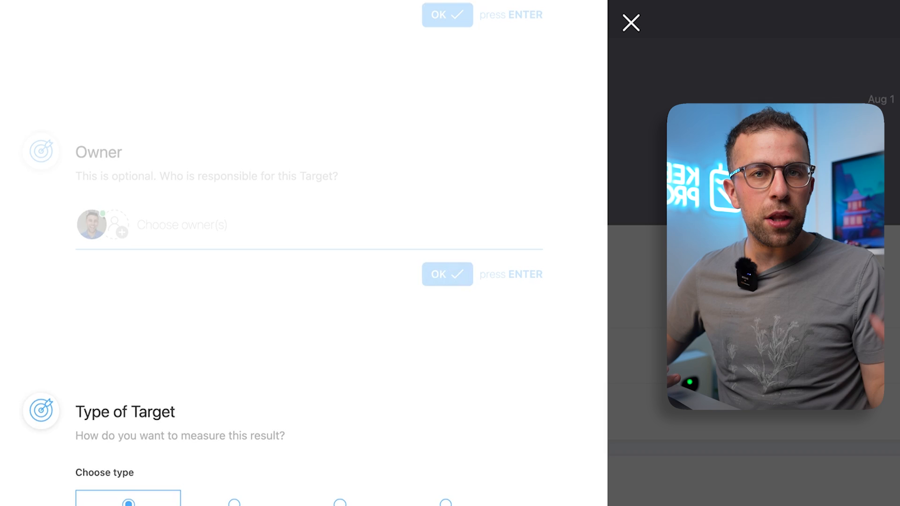
{"action": "scroll", "scroll_direction": "down", "scroll_amount": 3}
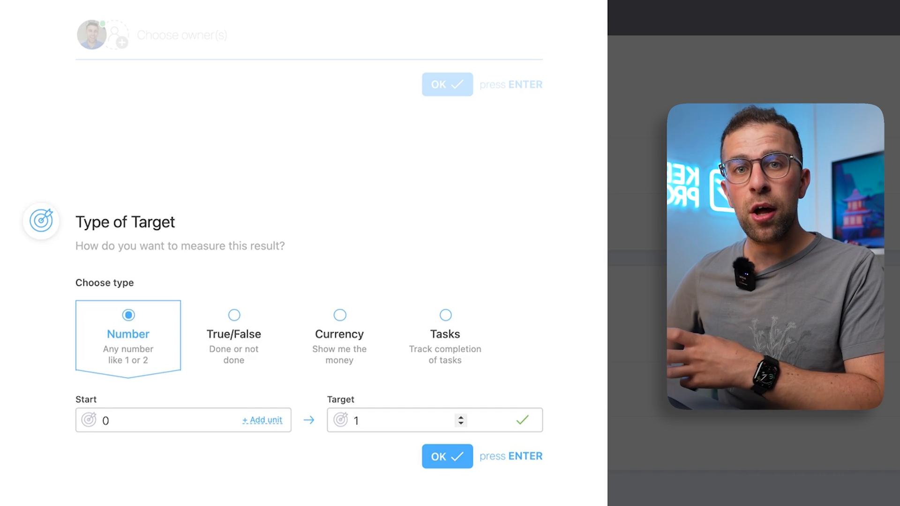
Change the target's ending number to 7, then switch its measurement type to Tasks.
{"action": "left_click", "coordinate": [160, 420]}
{"action": "type", "text": "2"}
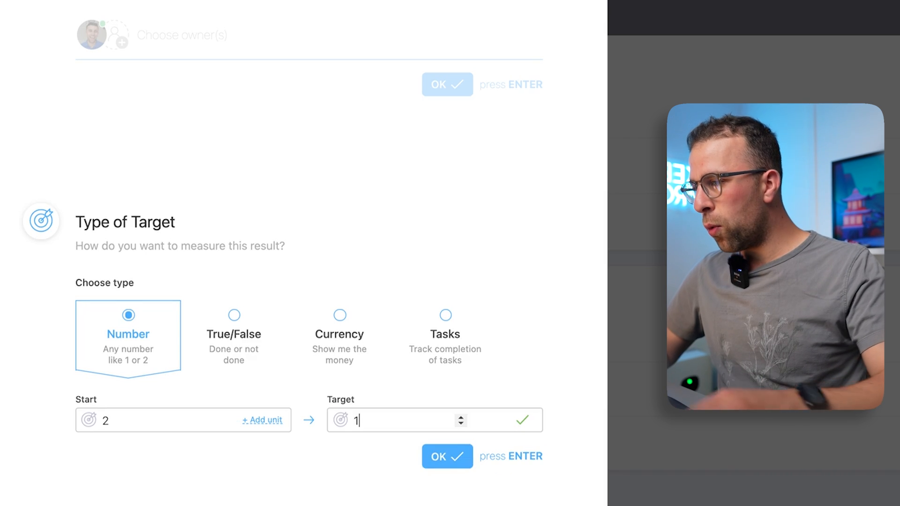
{"action": "type", "text": "7"}
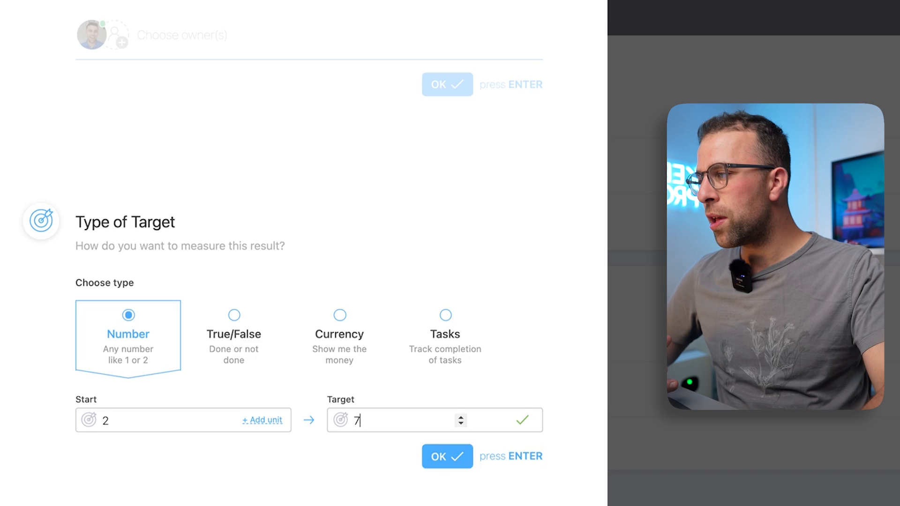
{"action": "left_click", "coordinate": [338, 330]}
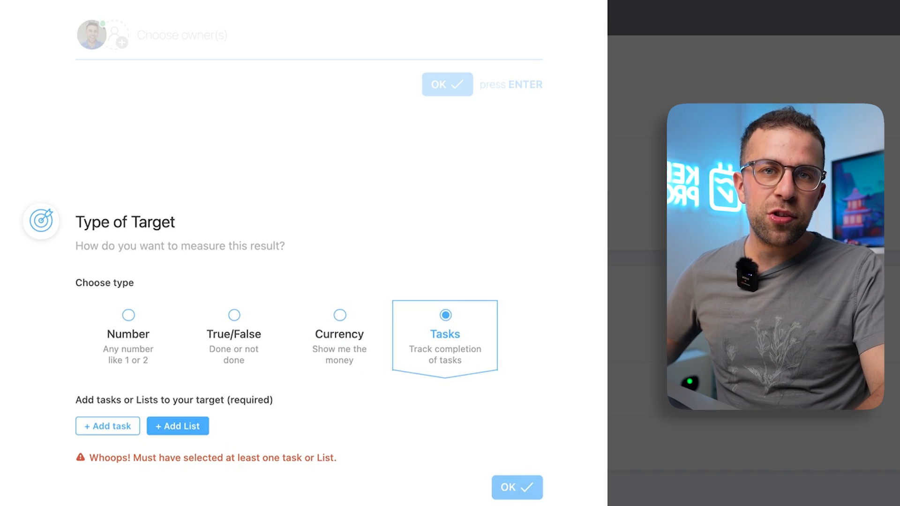
Track the Email Campaign task in the Edit Video target, then return to the goals list.
{"action": "left_click", "coordinate": [107, 426]}
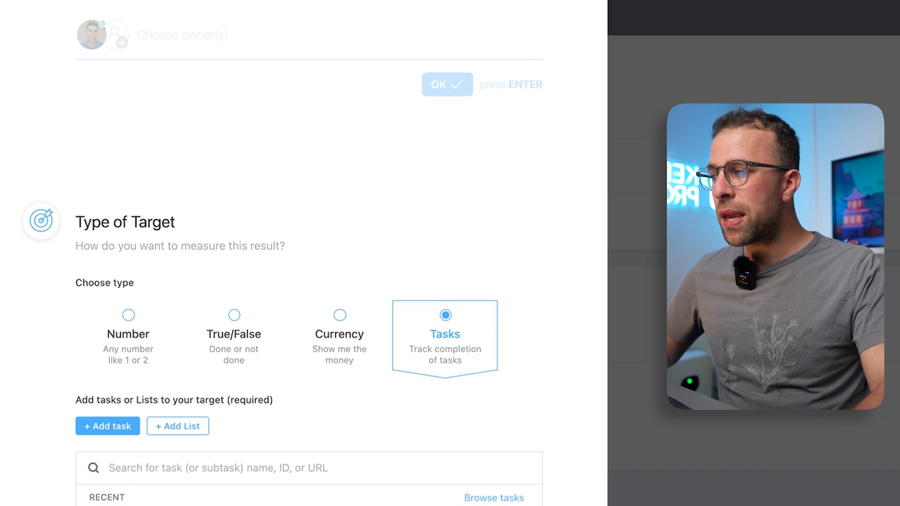
{"action": "scroll", "scroll_direction": "down", "scroll_amount": 3}
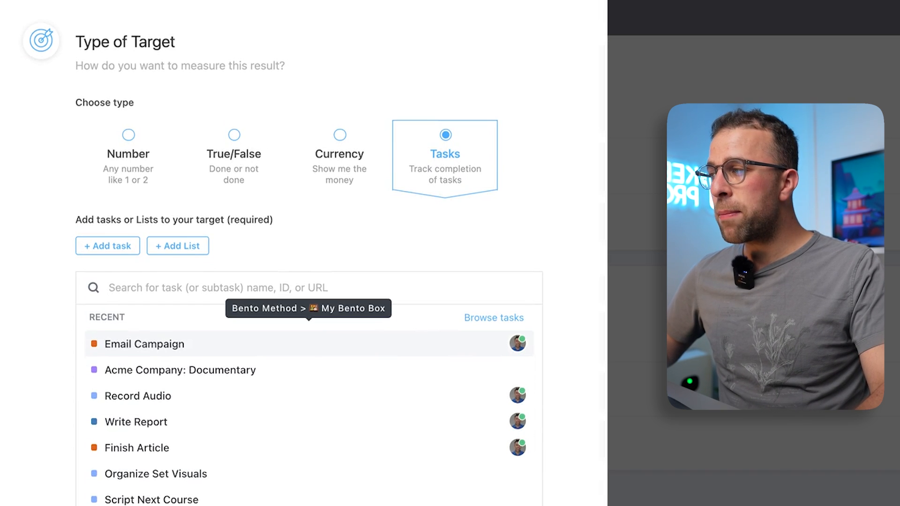
{"action": "left_click", "coordinate": [144, 345]}
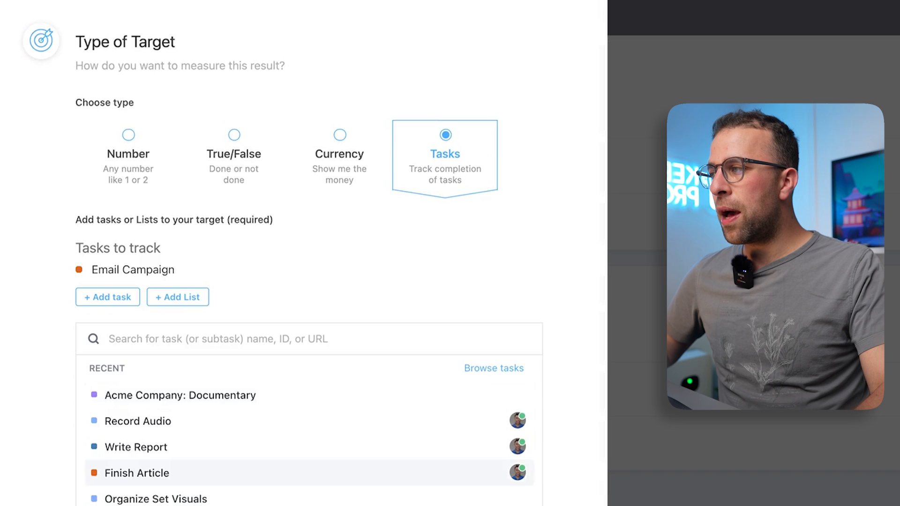
{"action": "scroll", "scroll_direction": "up", "scroll_amount": 3}
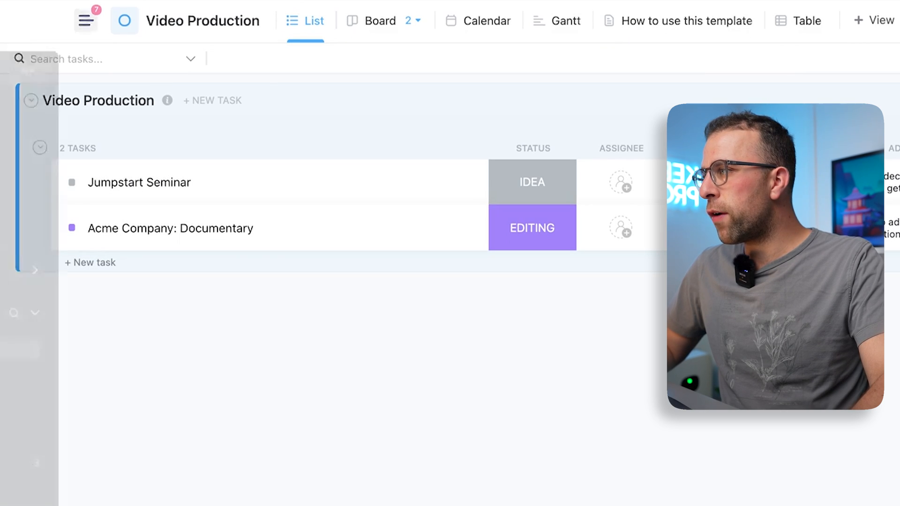
{"action": "left_click", "coordinate": [85, 20]}
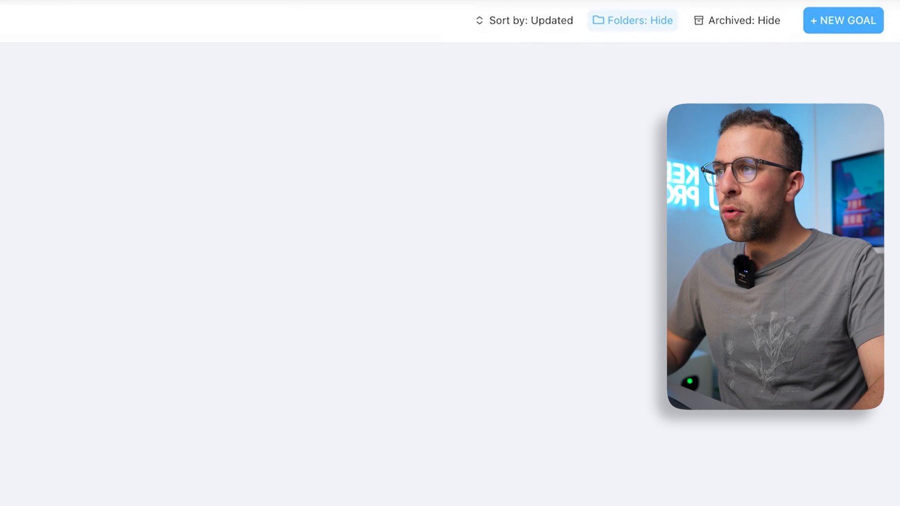
Start a new goal named 'Finish Video Project' and move past the owner choice.
{"action": "left_click", "coordinate": [843, 20]}
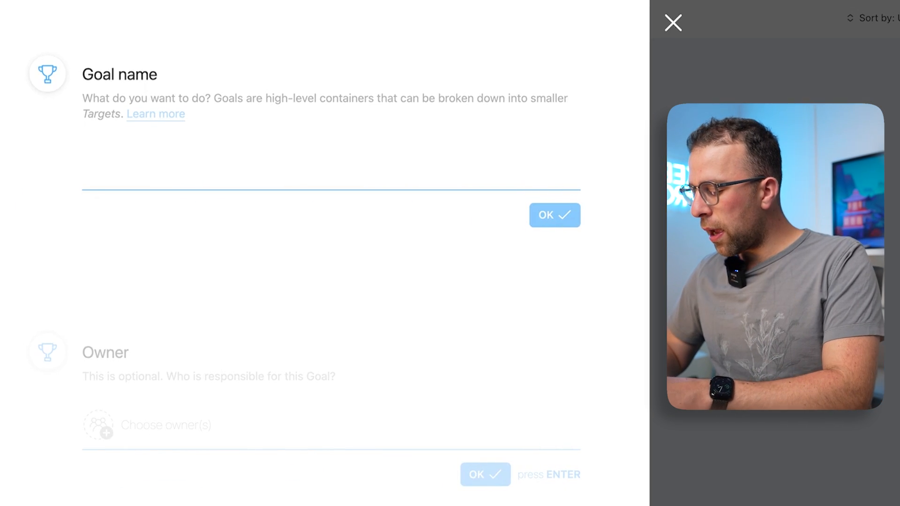
{"action": "type", "text": "Finish Video Projec"}
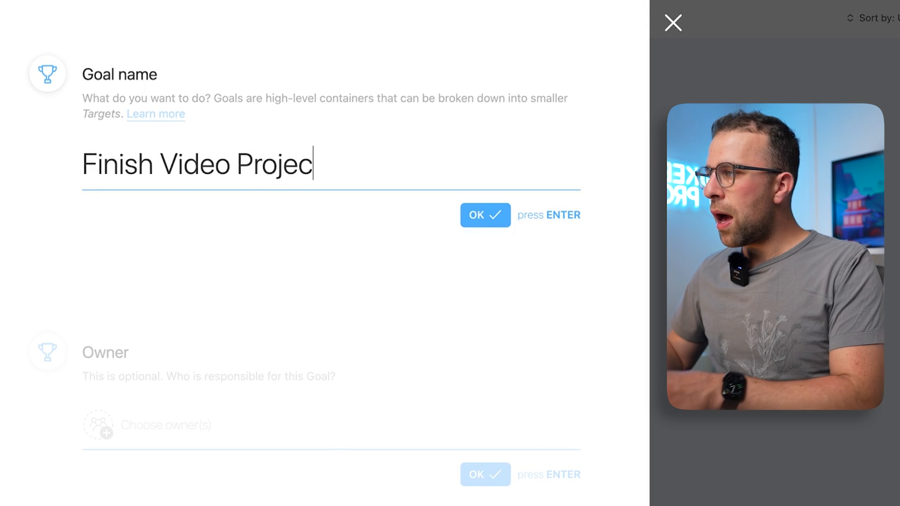
{"action": "scroll", "scroll_direction": "down", "scroll_amount": 3}
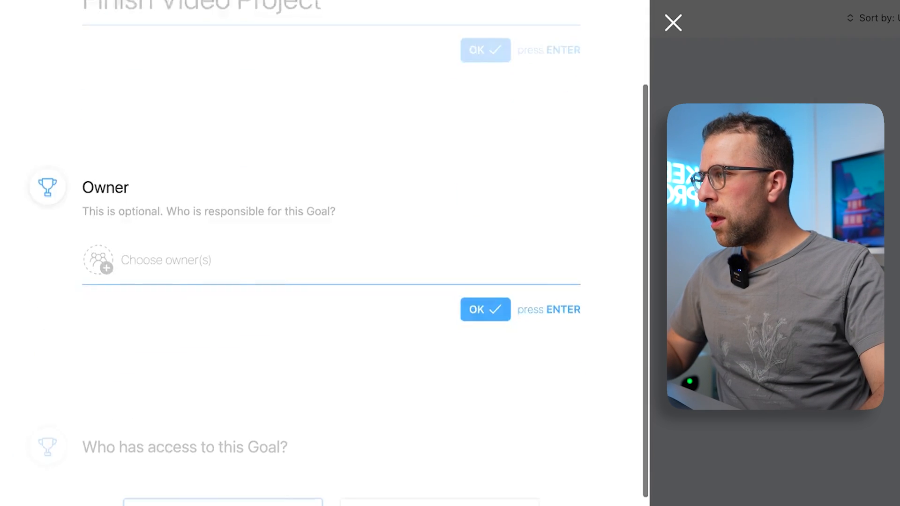
{"action": "left_click", "coordinate": [98, 260]}
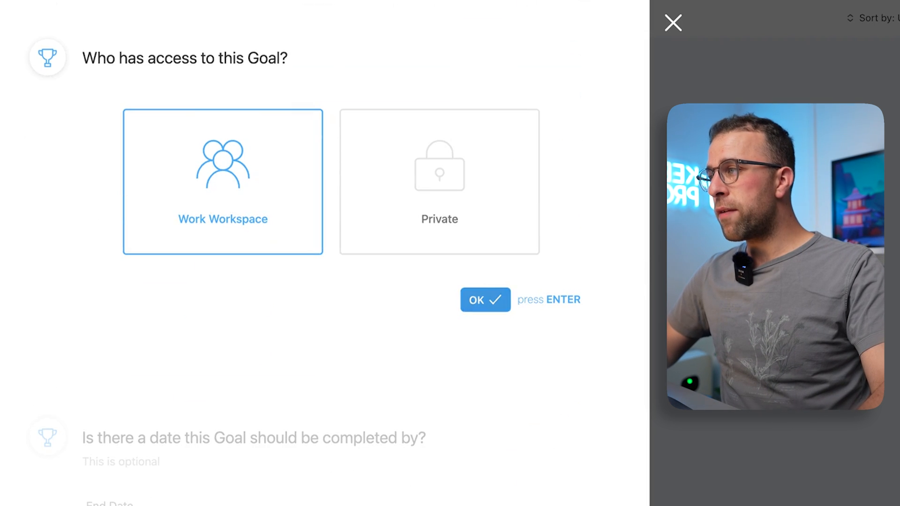
Share the goal with the whole workspace and describe it as 'This is a project to complete Video A for Client B'.
{"action": "left_click", "coordinate": [485, 300]}
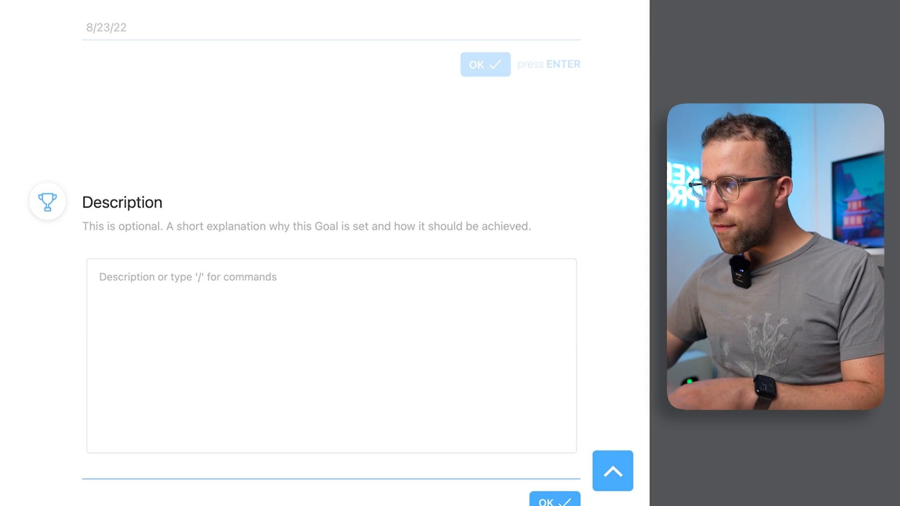
{"action": "type", "text": "/"}
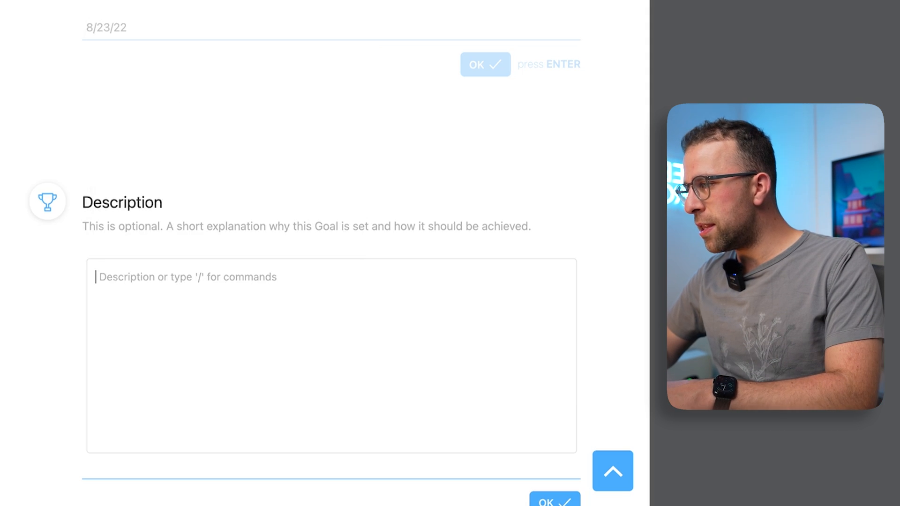
{"action": "type", "text": "This is a pro"}
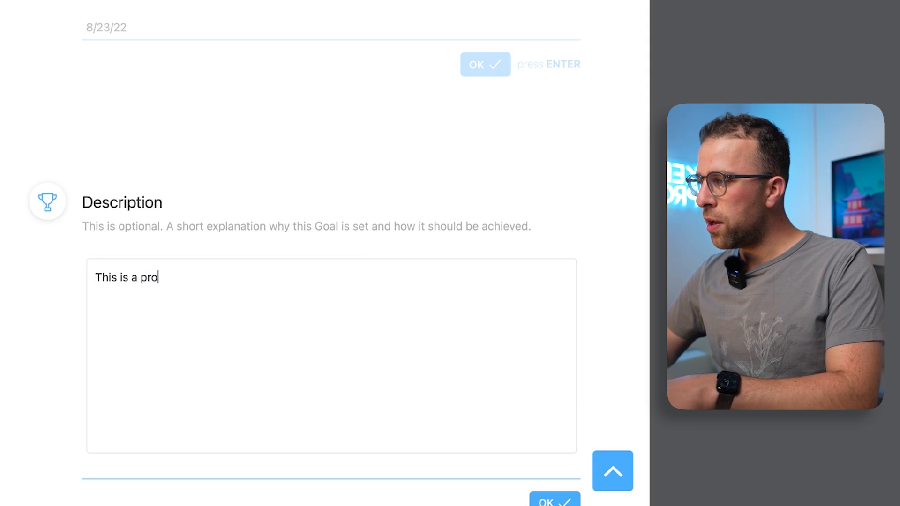
{"action": "type", "text": "ject to completre"}
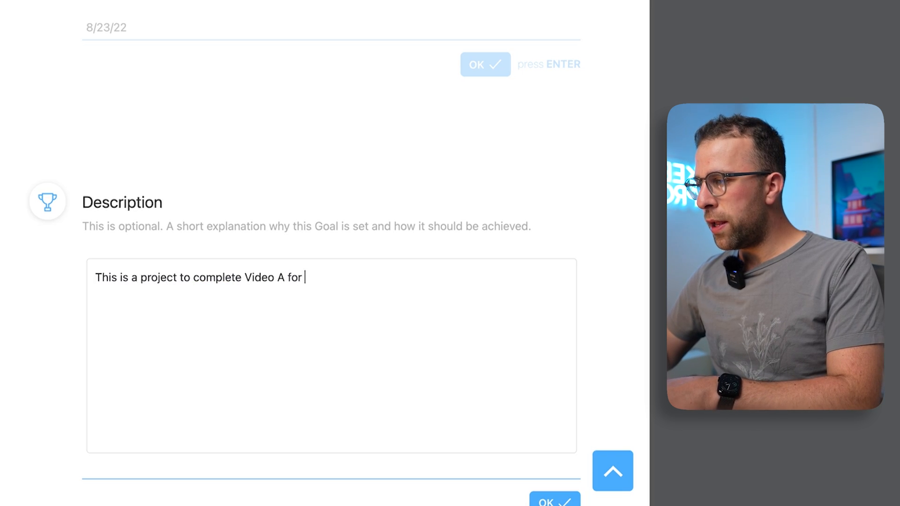
{"action": "type", "text": "Client B"}
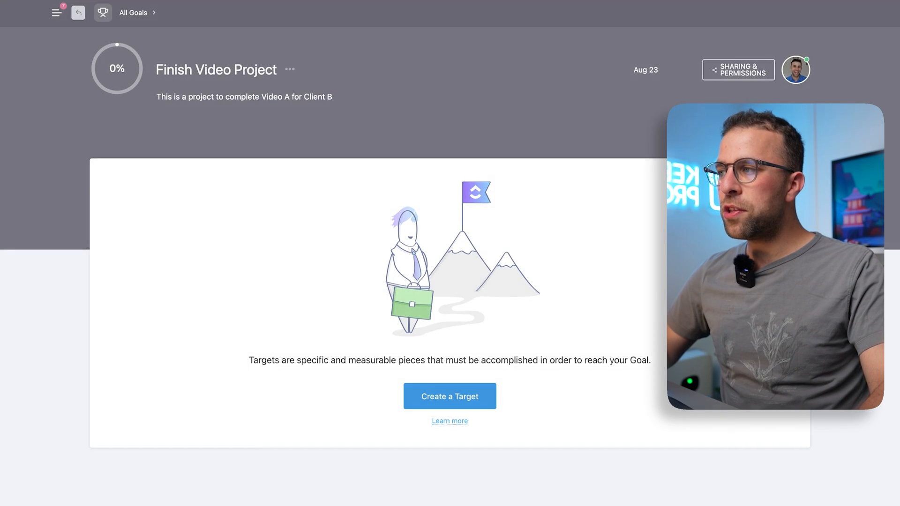
Dismiss the Create a Target form and bring up the goal's ... options menu.
{"action": "left_click", "coordinate": [450, 396]}
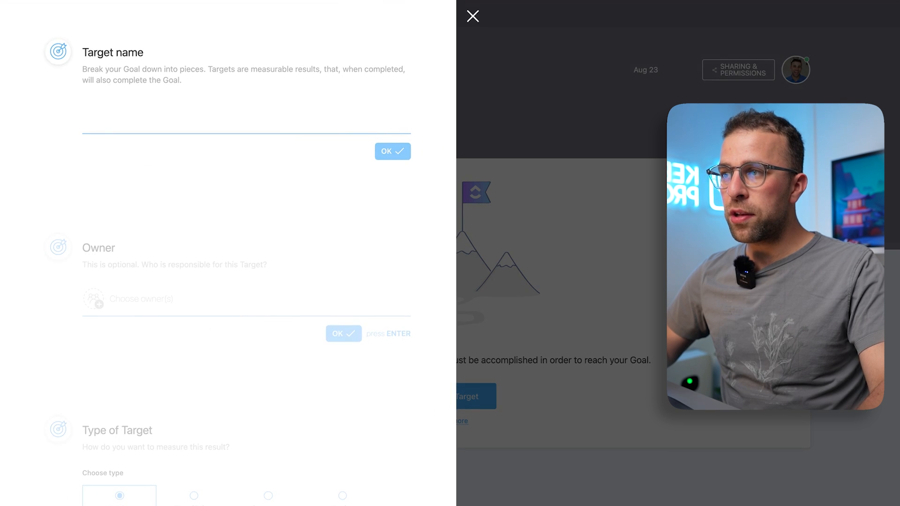
{"action": "left_click", "coordinate": [473, 16]}
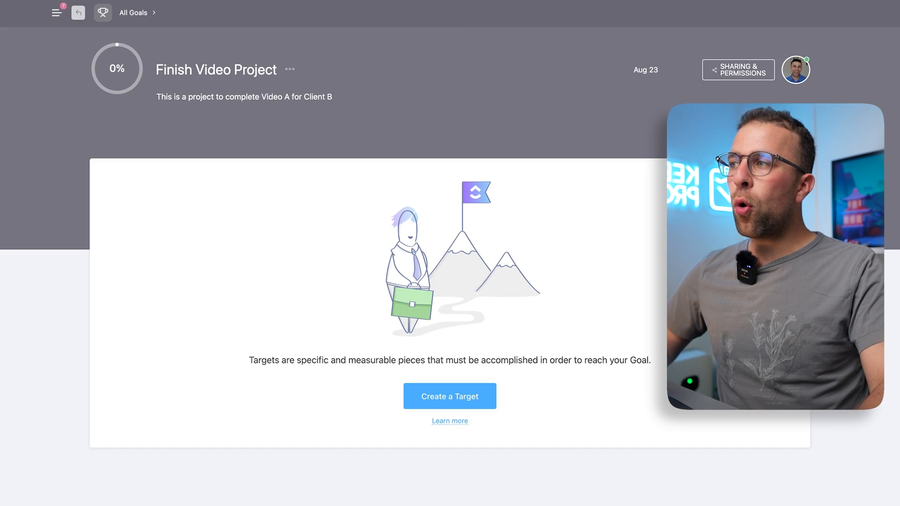
{"action": "left_click", "coordinate": [290, 70]}
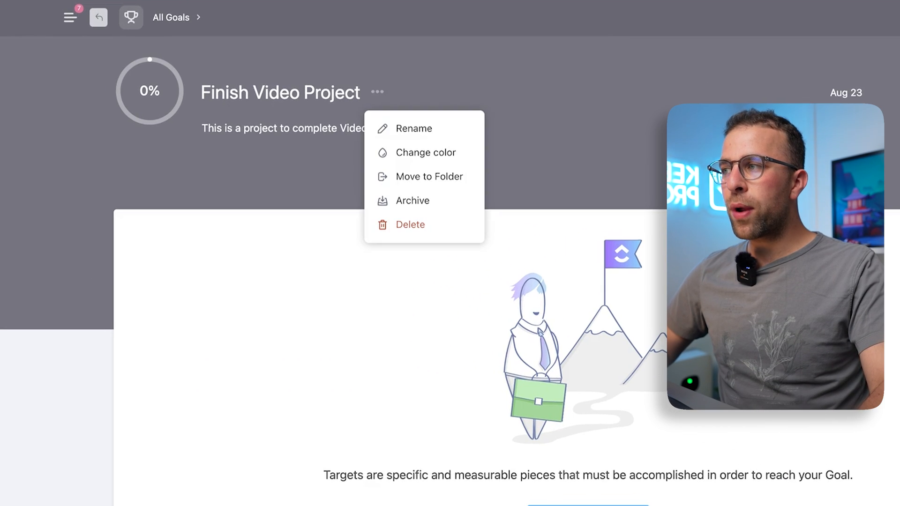
{"action": "mouse_move", "coordinate": [428, 176]}
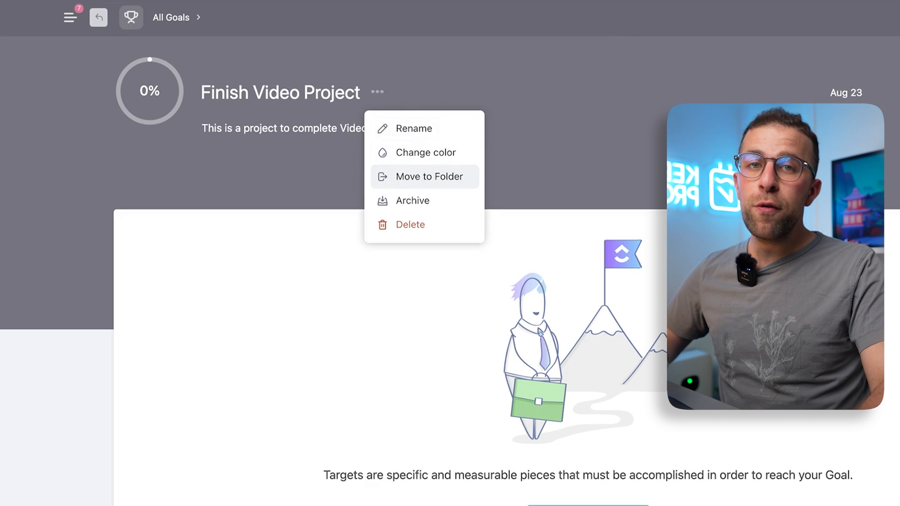
{"action": "mouse_move", "coordinate": [412, 200]}
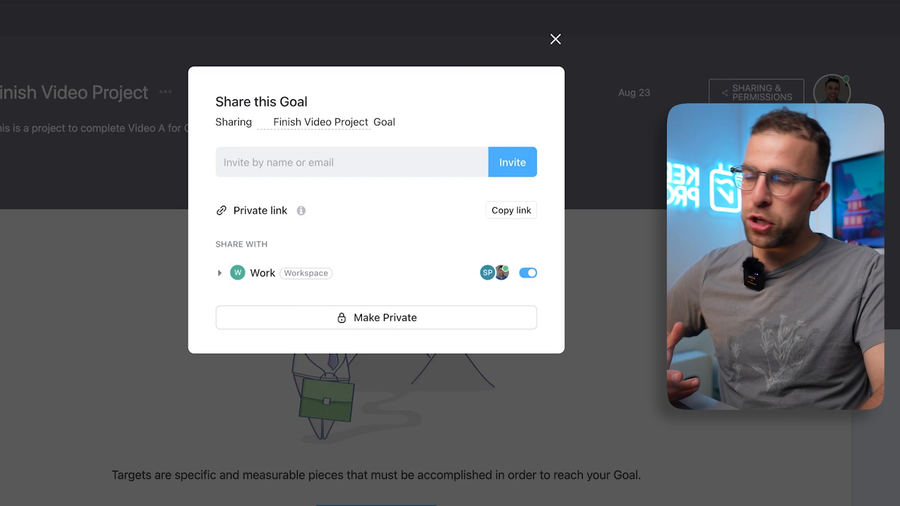
Expand the Work workspace row to see its members, then close the Share this Goal dialog.
{"action": "left_click", "coordinate": [219, 273]}
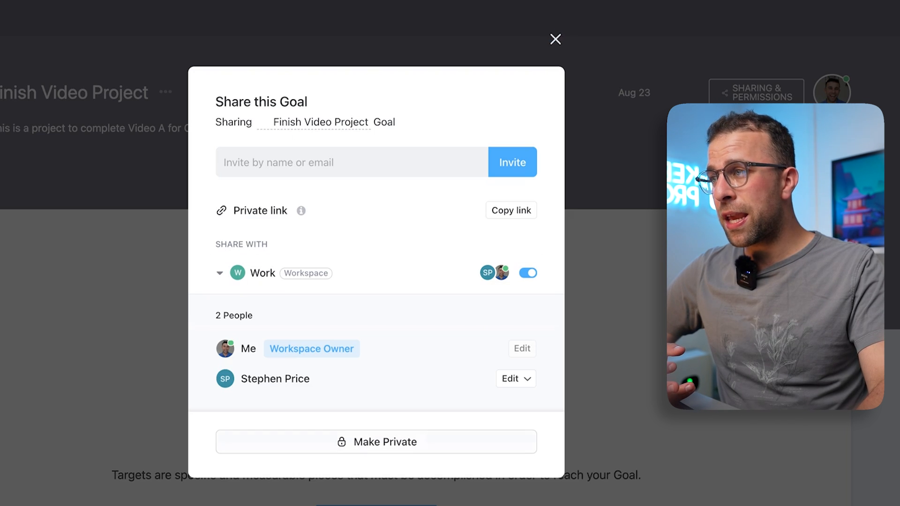
{"action": "left_click", "coordinate": [554, 39]}
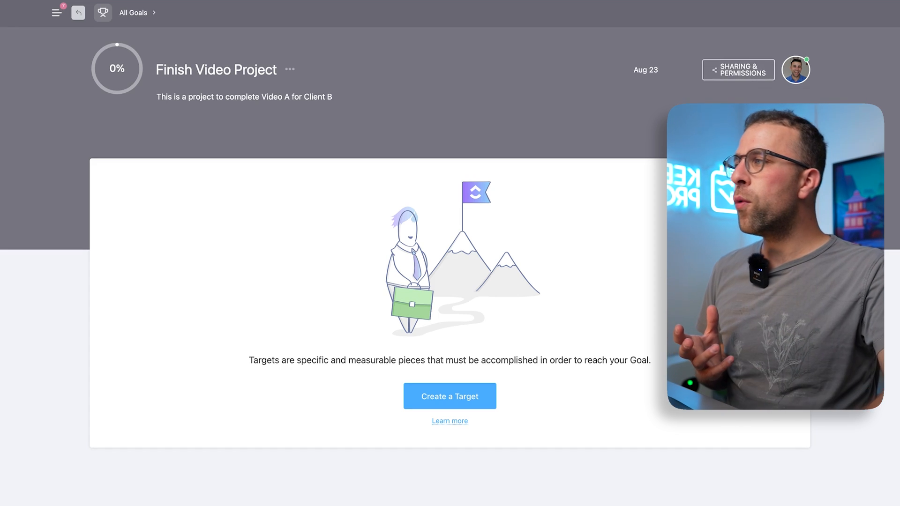
{"action": "mouse_move", "coordinate": [150, 97]}
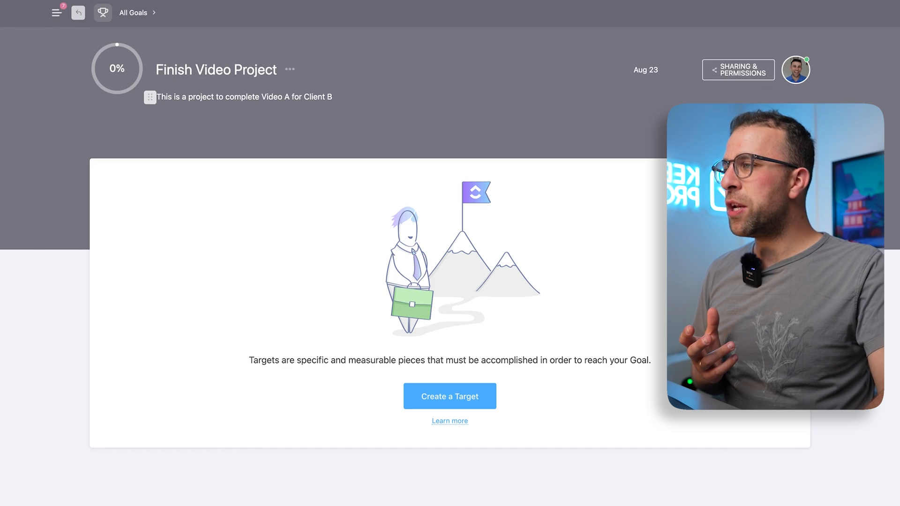
Mark Briefing Document as Finished, save the update, and return to All Goals at 25%.
{"action": "left_click", "coordinate": [132, 12]}
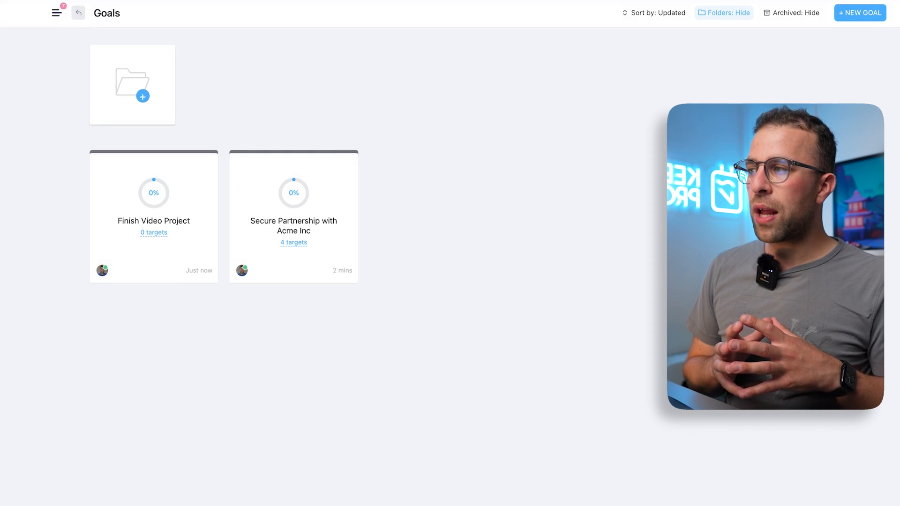
{"action": "mouse_move", "coordinate": [293, 217]}
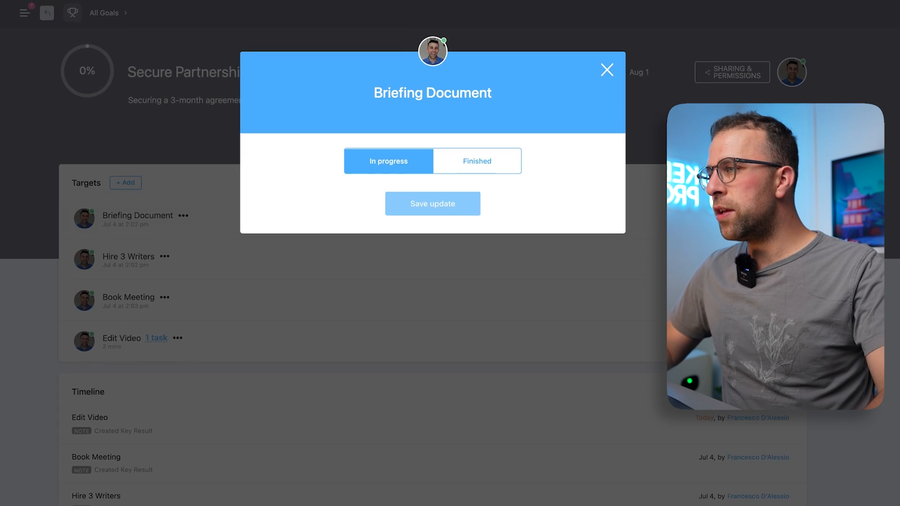
{"action": "left_click", "coordinate": [476, 160]}
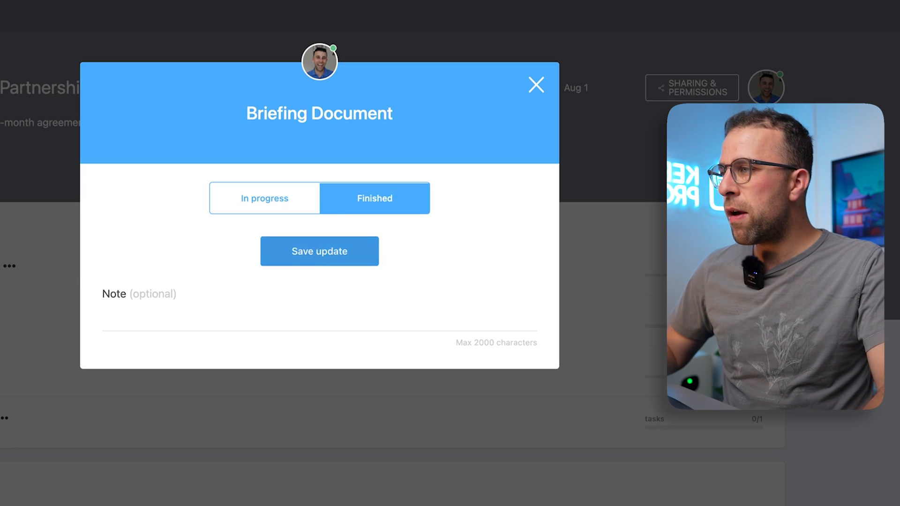
{"action": "left_click", "coordinate": [319, 252]}
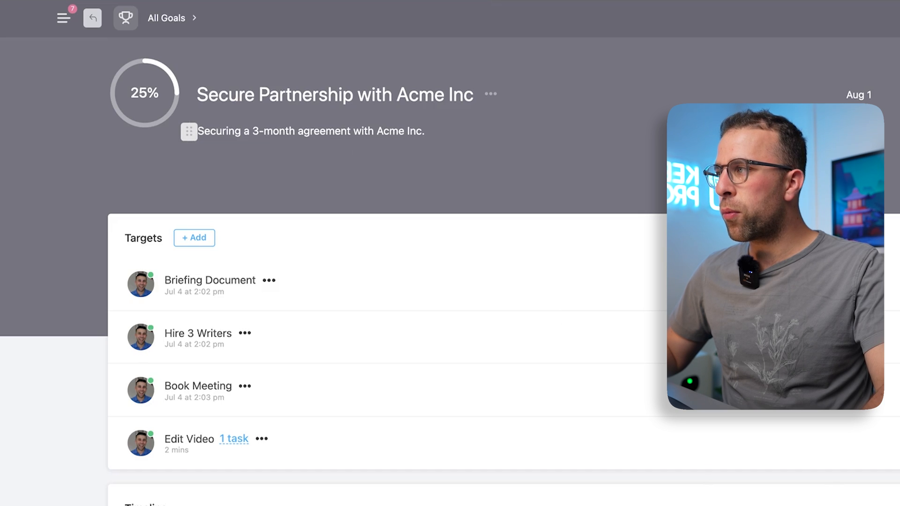
{"action": "left_click", "coordinate": [92, 18]}
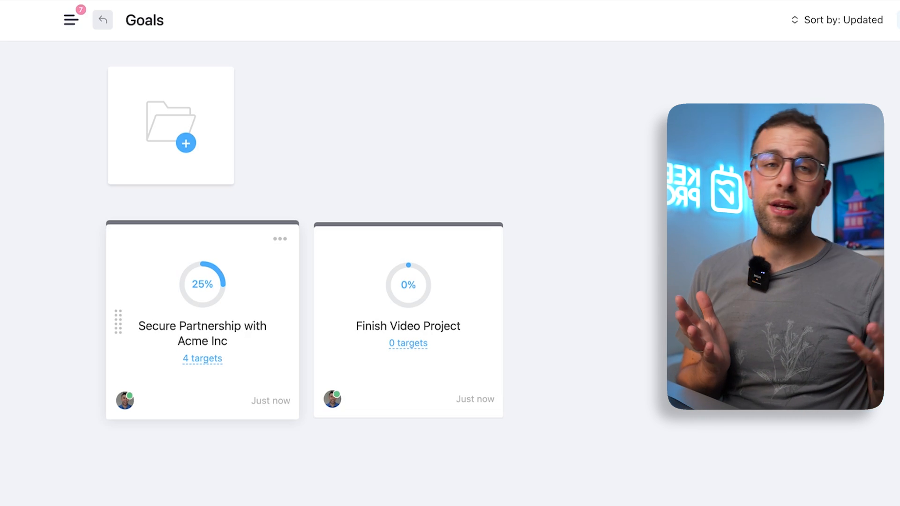
Hide folders so the overview shows only Acme Inc (25%) and Finish Video Project (0%).
{"action": "left_click", "coordinate": [72, 20]}
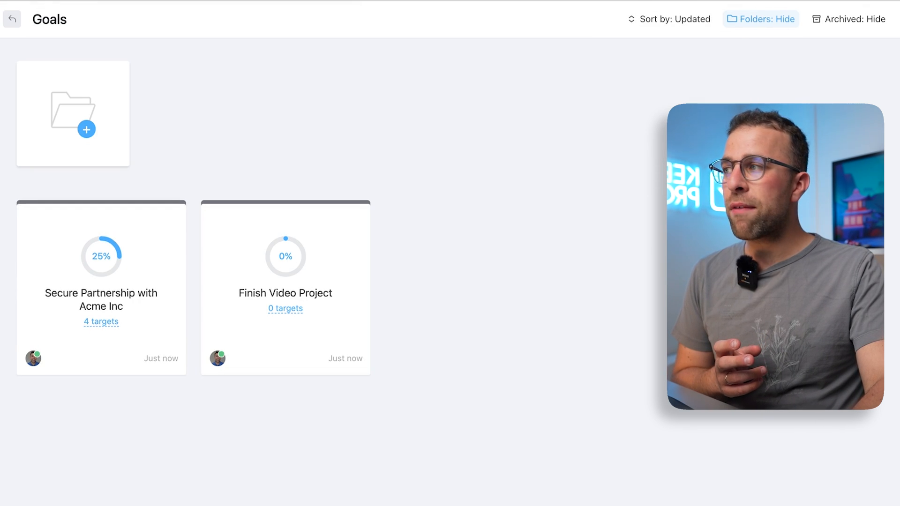
{"action": "left_click", "coordinate": [760, 19]}
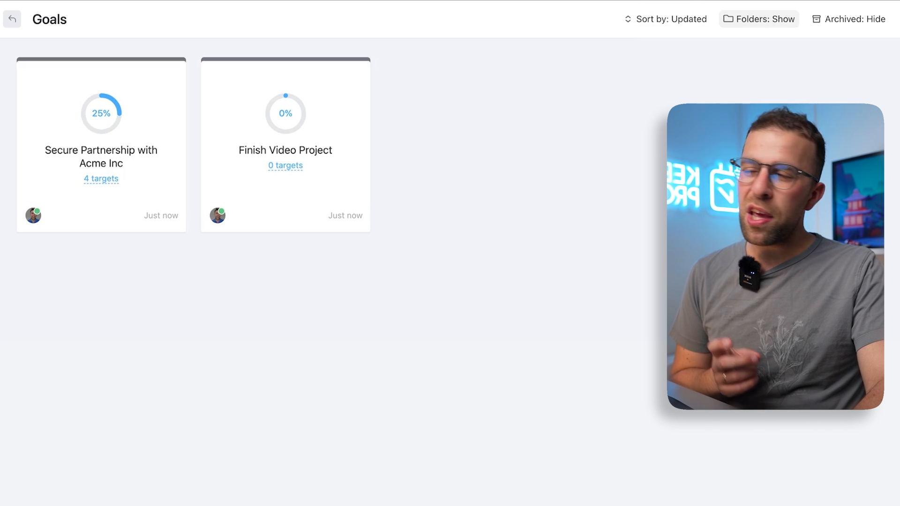